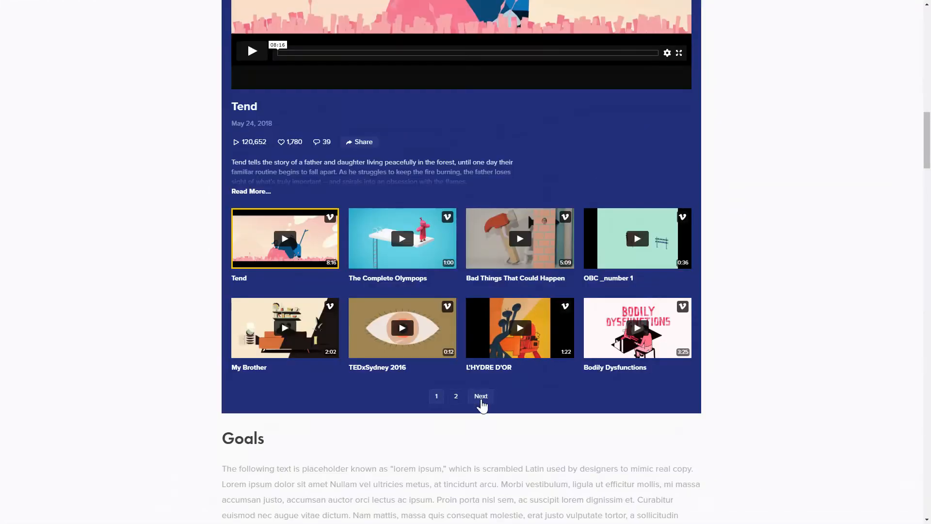
Show the next page of videos in the embedded Vimeo channel gallery
click(480, 396)
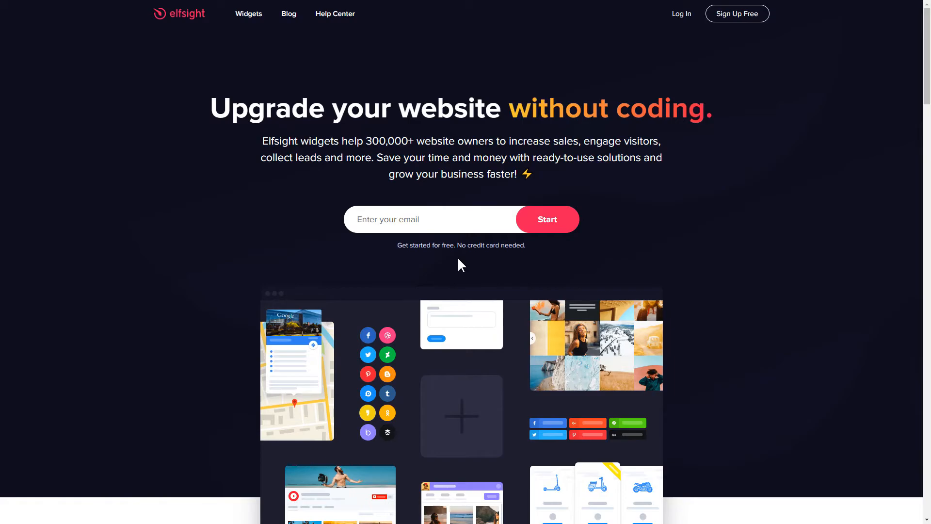
Go to the Vimeo Gallery widget from the Widgets menu and start creating one
click(248, 14)
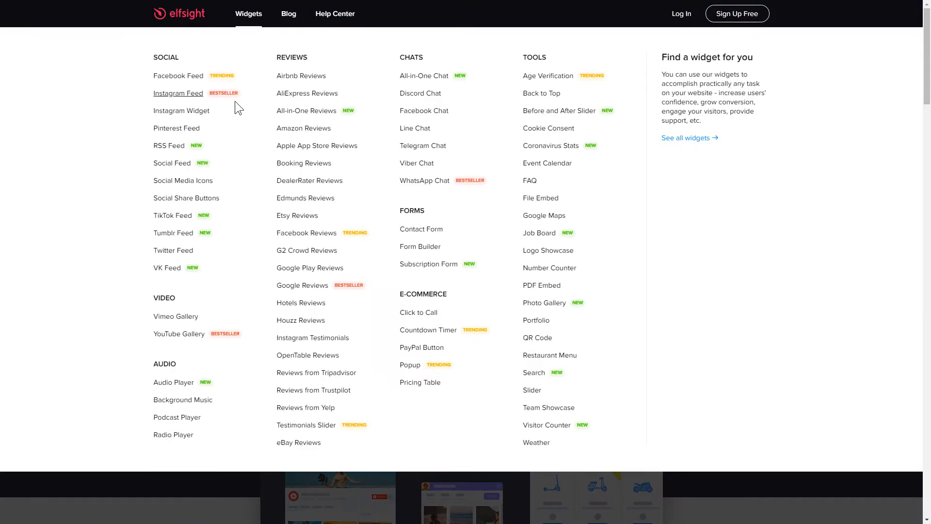
click(175, 316)
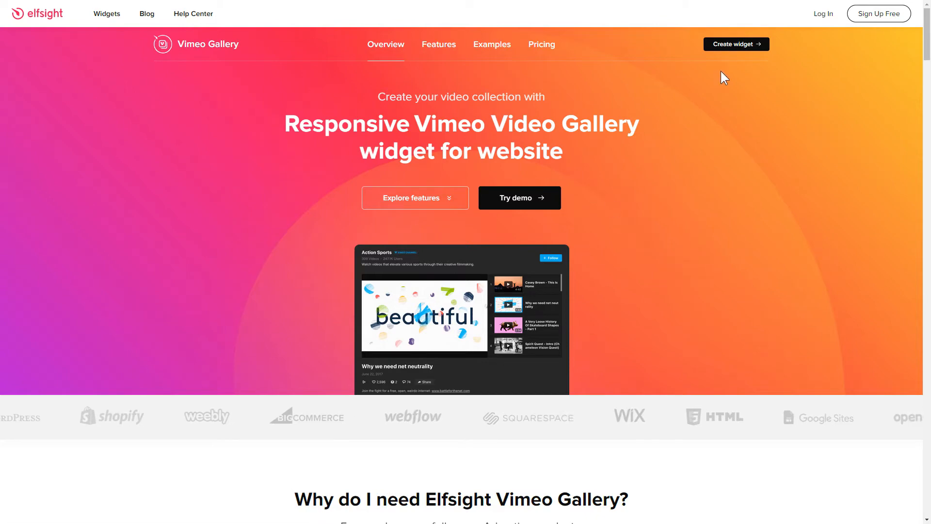
click(736, 44)
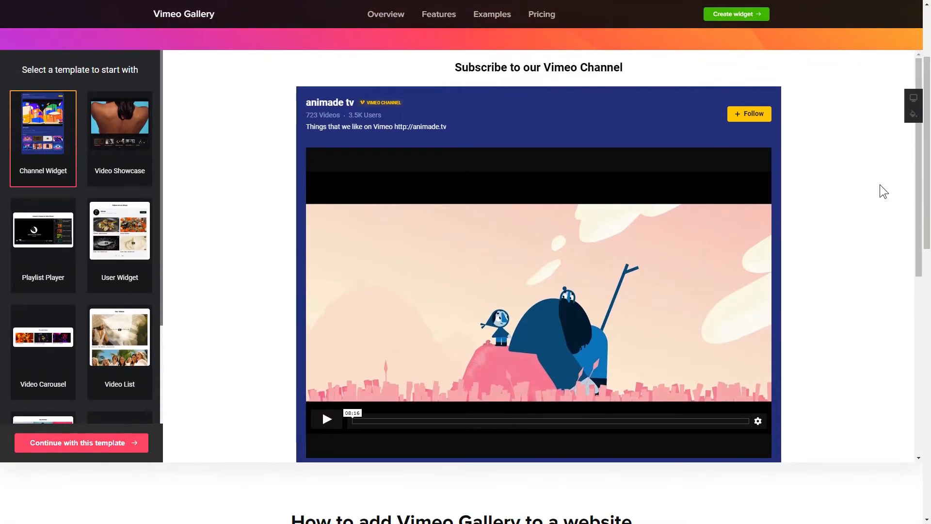
Compare the User, Playlist Player and Channel templates, then continue with Channel Widget
click(120, 230)
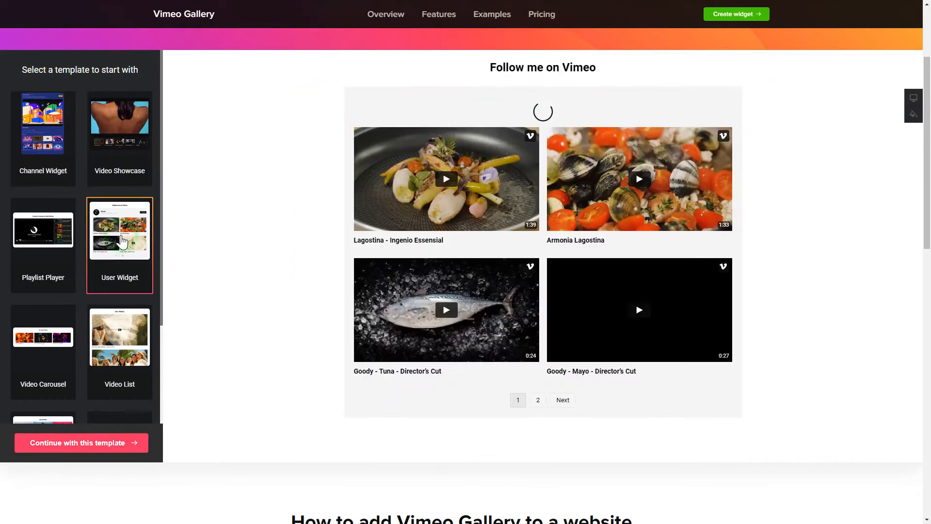
click(42, 245)
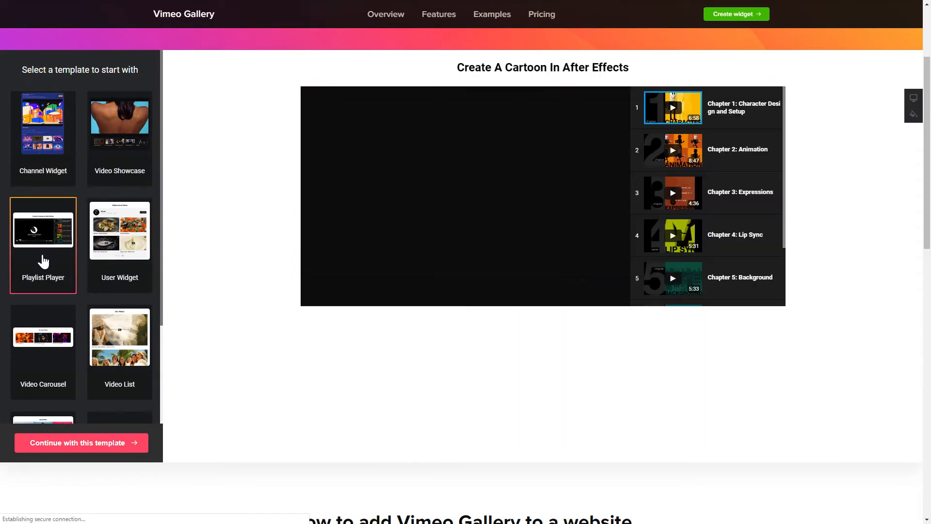
click(43, 136)
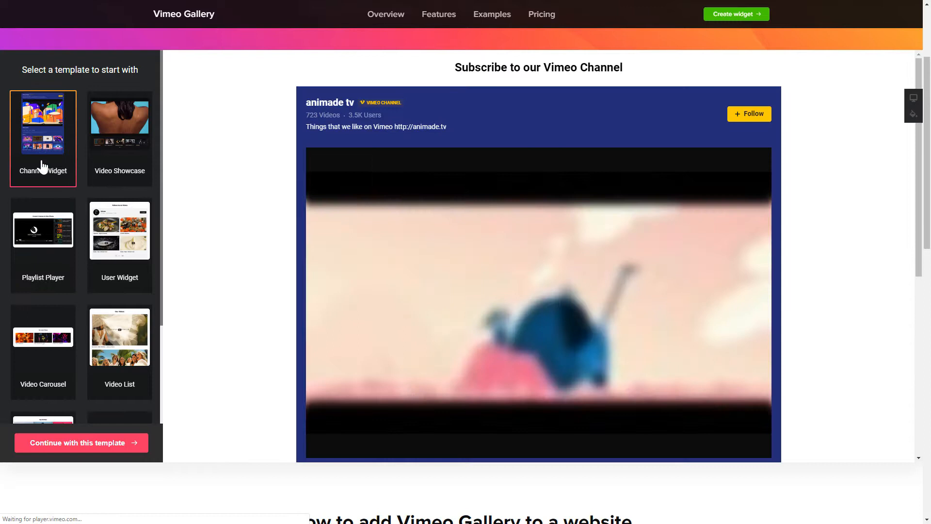
click(81, 442)
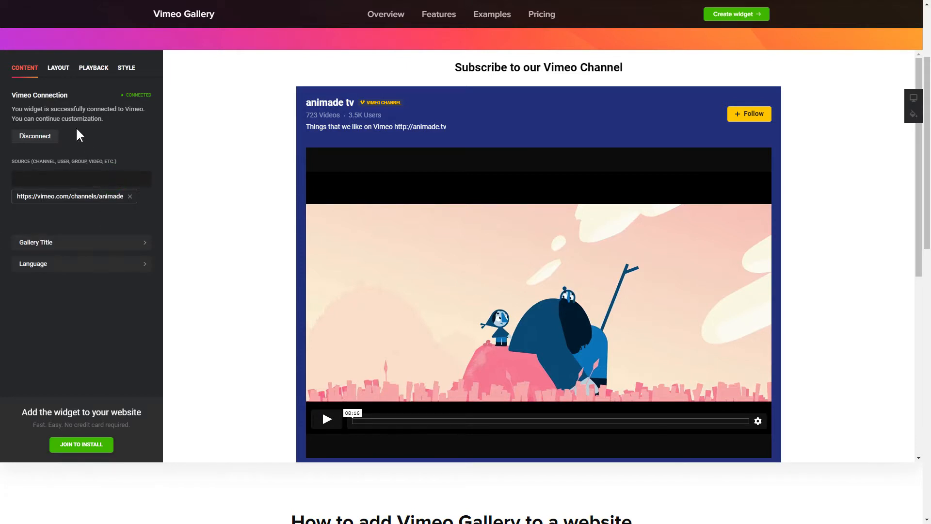
click(58, 67)
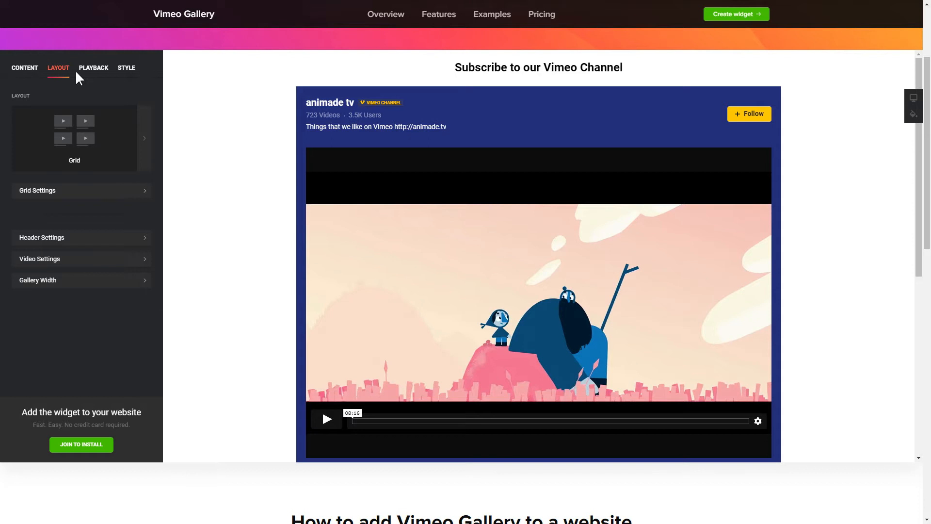
click(93, 67)
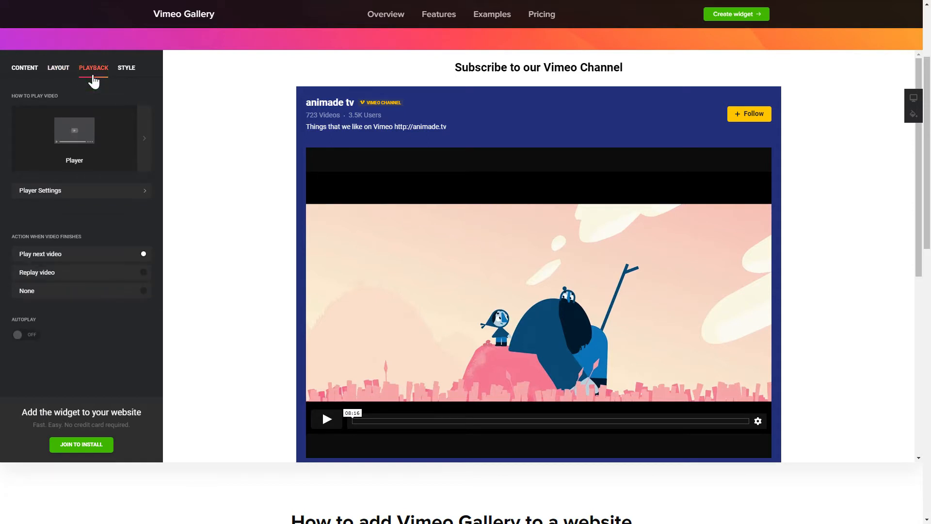
mouse_move(96, 82)
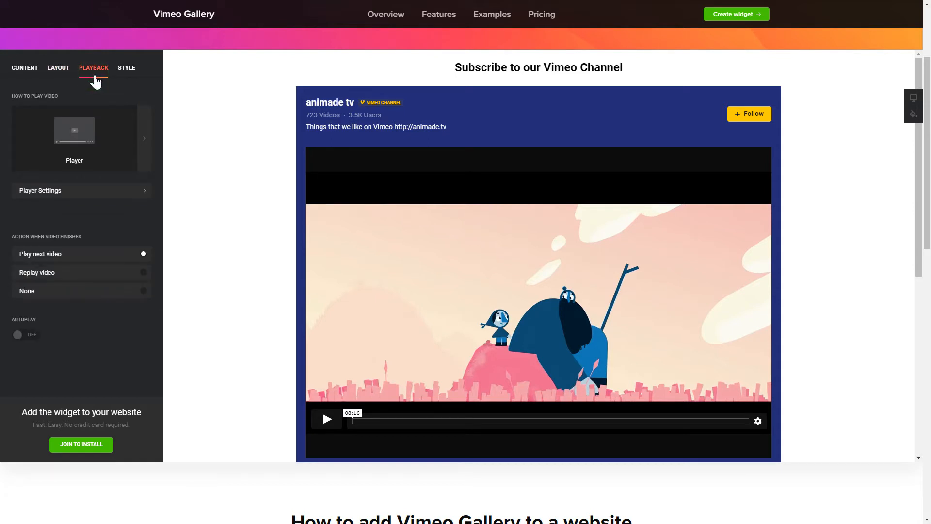
click(126, 66)
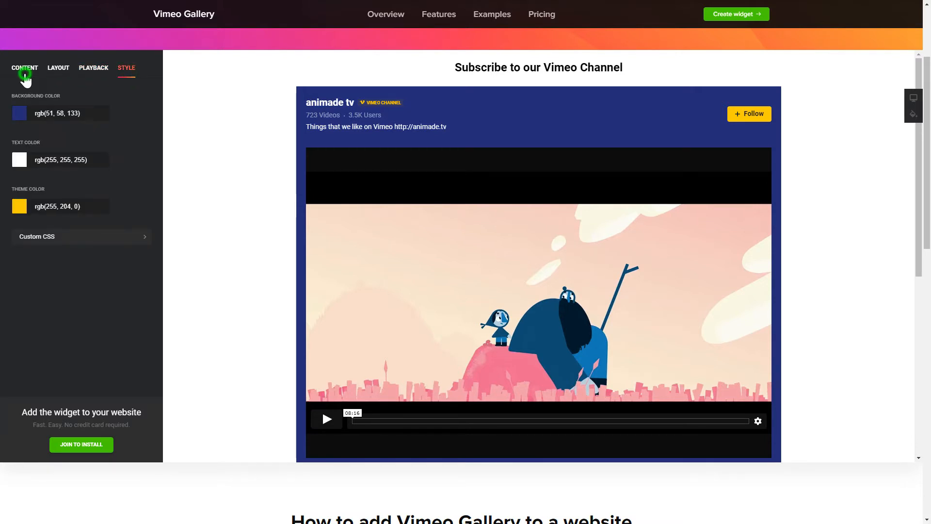
click(25, 68)
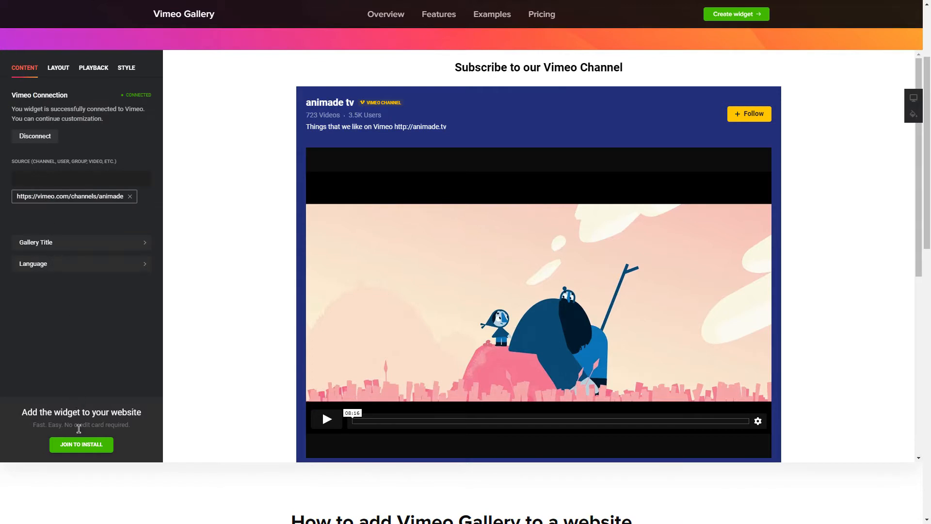
Sign up for an Elfsight account as example@elfsigh and save the Vimeo gallery widget
click(81, 445)
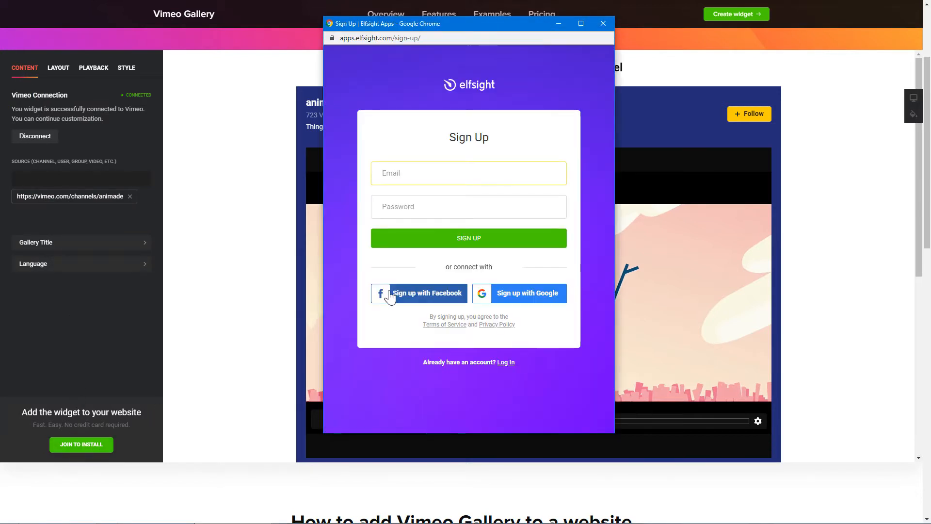
text(example@elfsight.com)
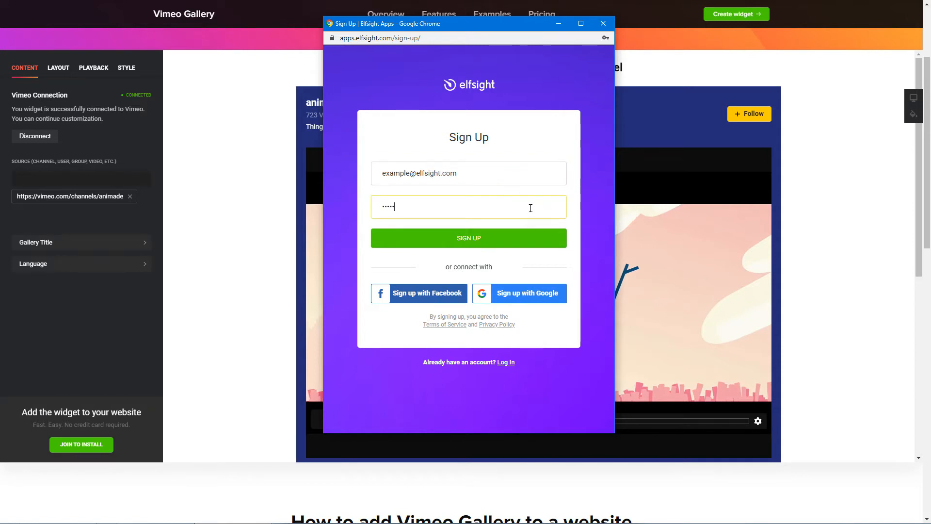
click(468, 238)
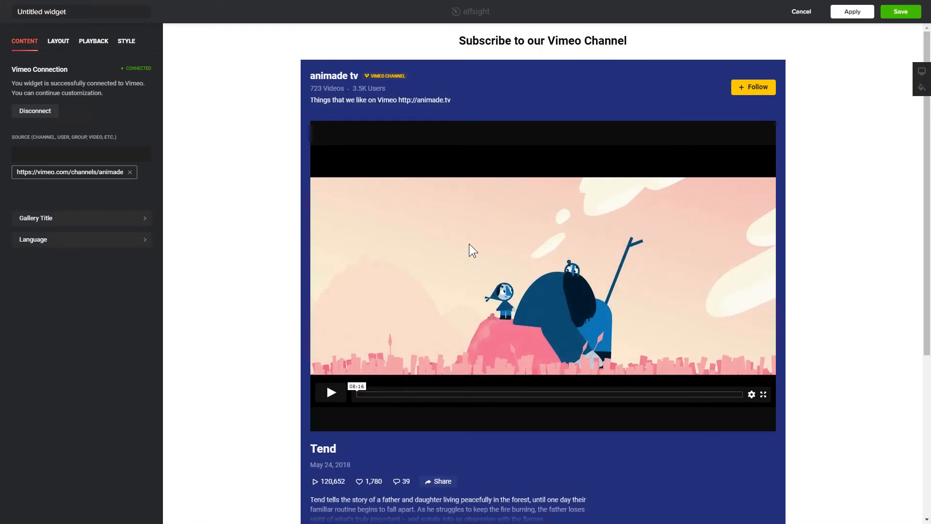
mouse_move(753, 140)
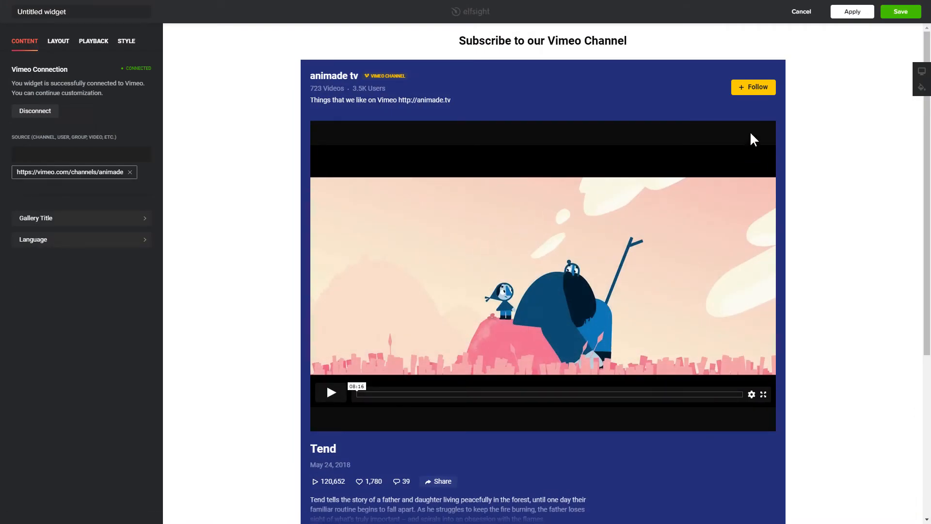
click(900, 12)
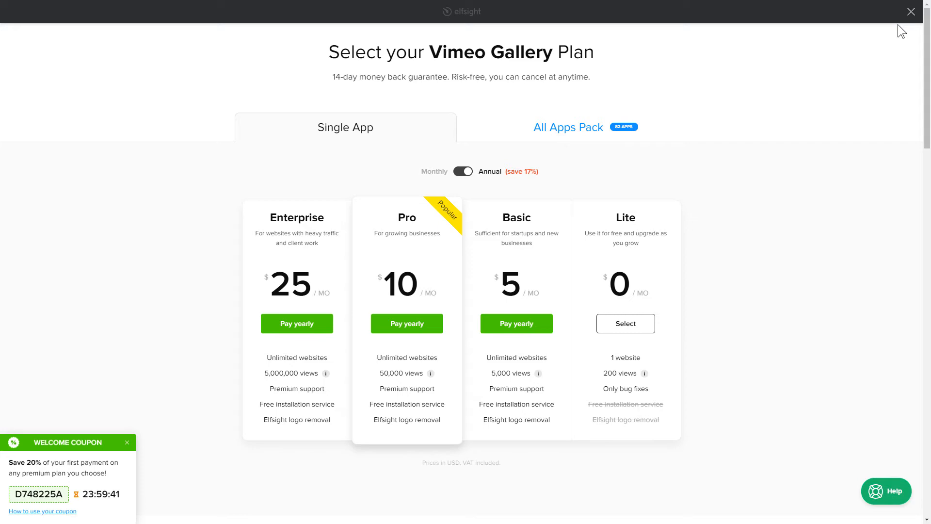
mouse_move(493, 265)
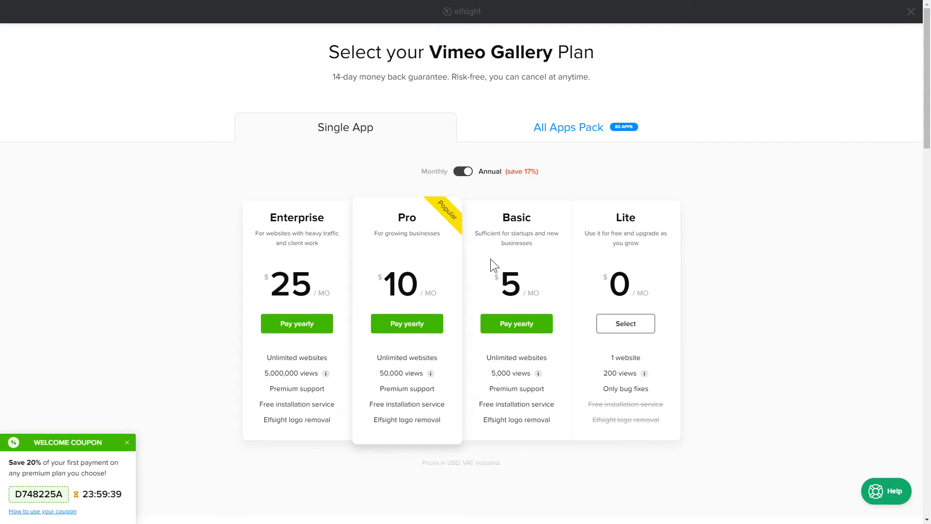
mouse_move(116, 454)
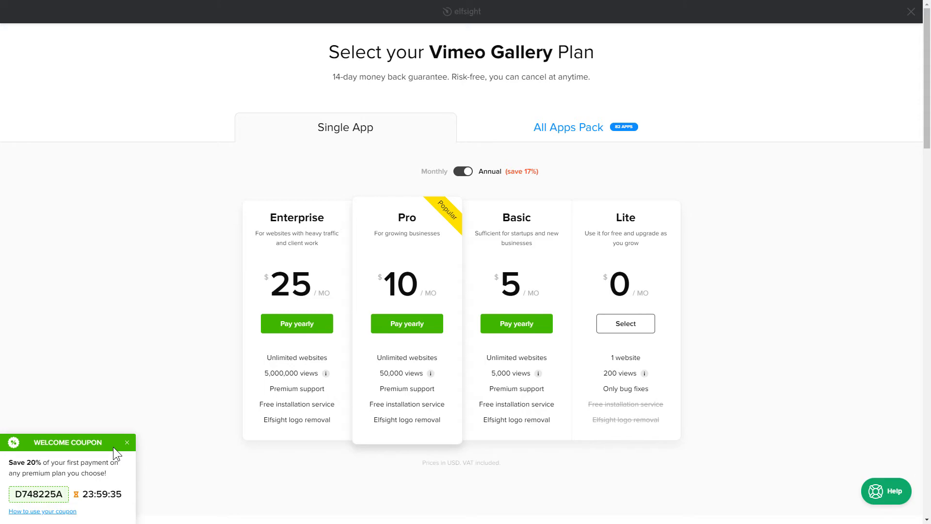
Select the free Lite plan and copy the widget's embed code
click(911, 11)
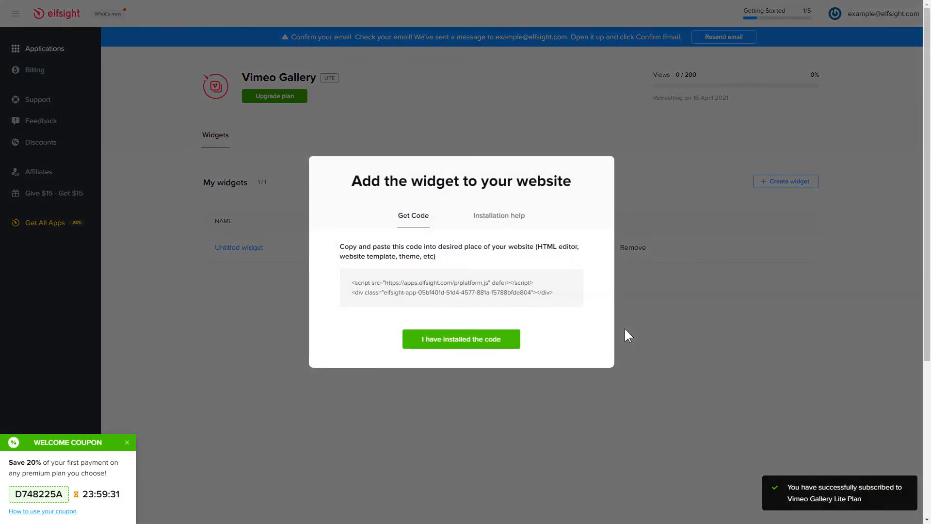
click(461, 288)
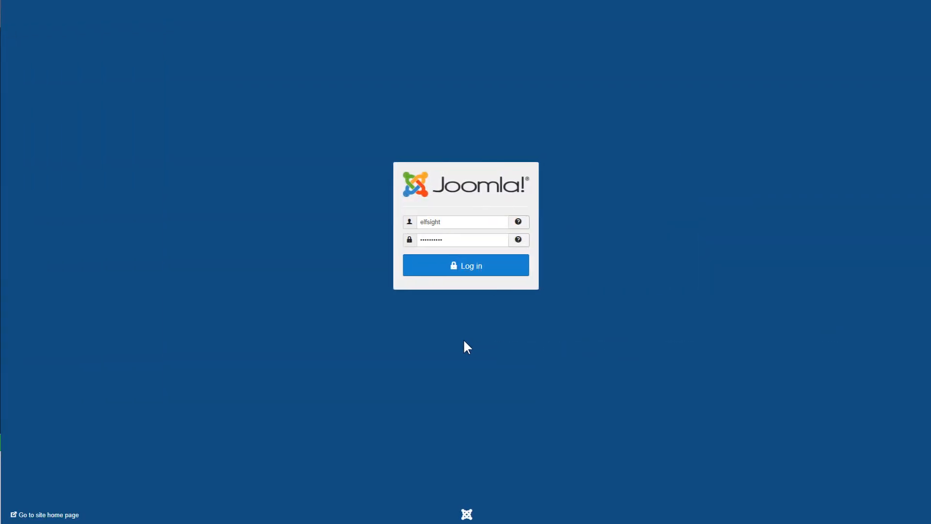
Log in to the Joomla administrator and open the Content Articles list
click(466, 266)
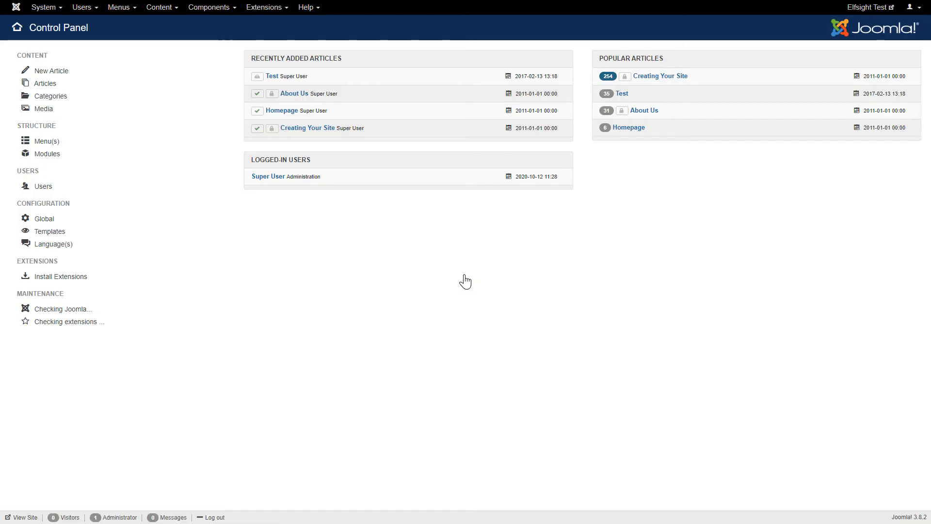
mouse_move(172, 181)
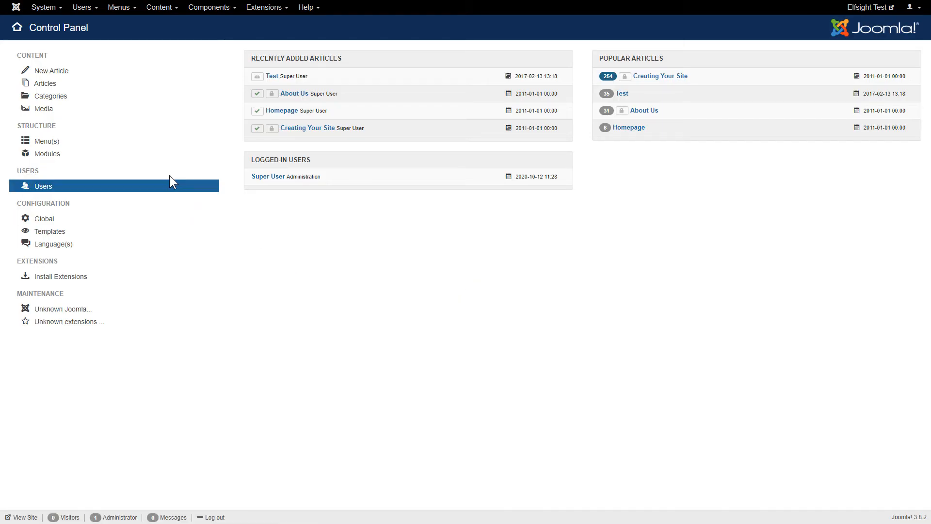
click(45, 82)
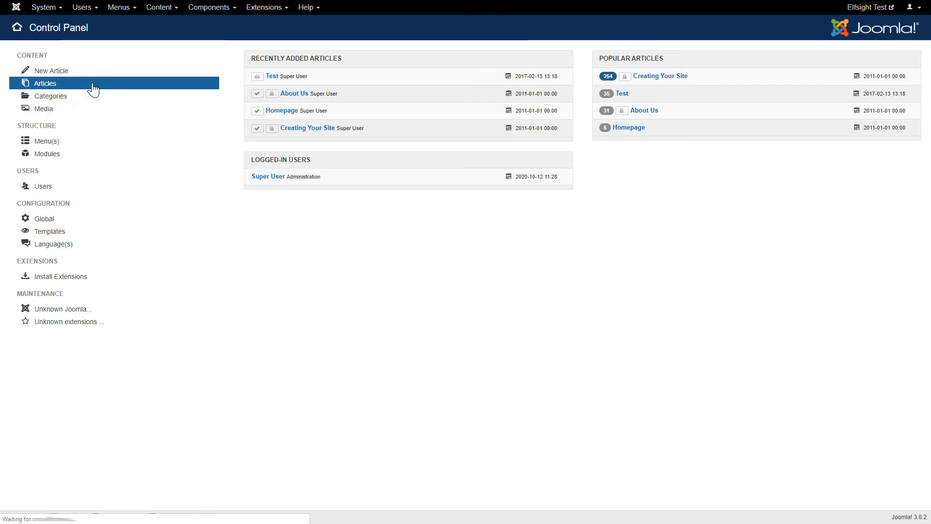
click(45, 83)
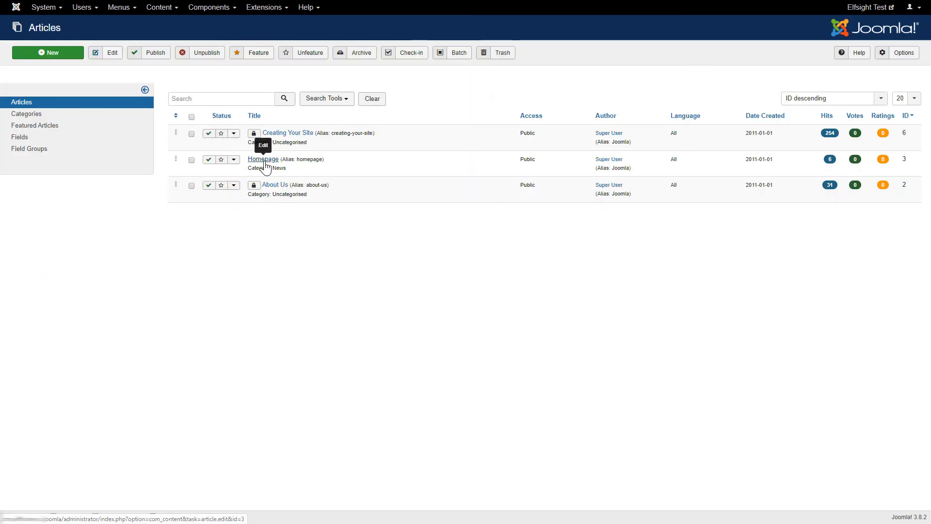
Paste the Elfsight embed code into the Homepage article's editor and save the article
click(263, 159)
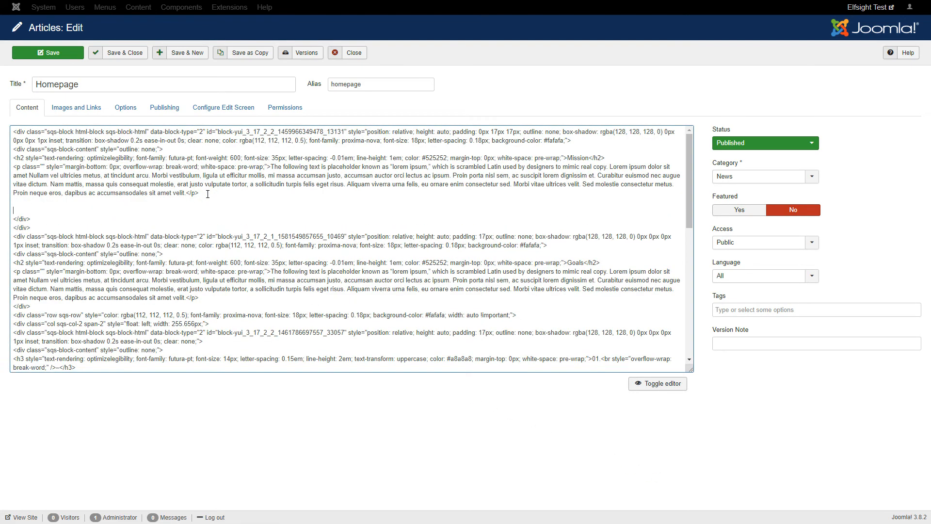
right_click(188, 209)
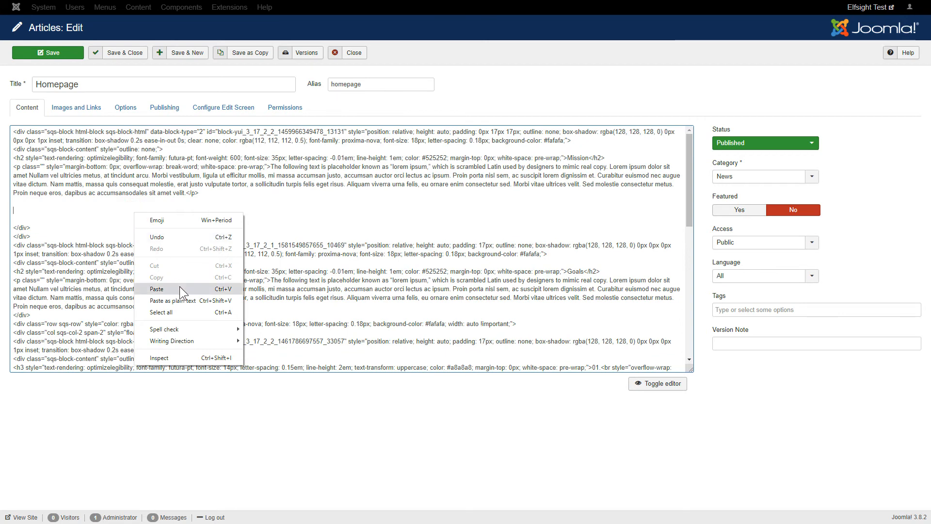
click(157, 289)
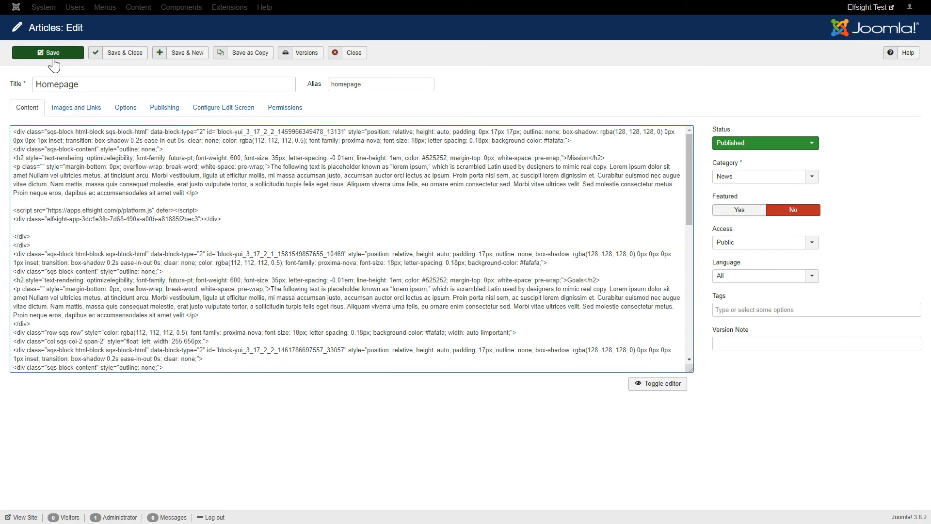
click(48, 52)
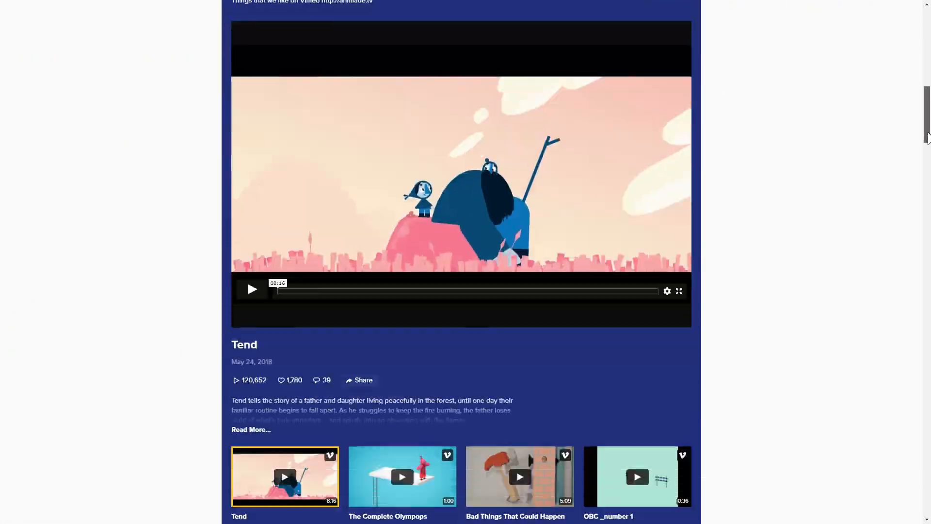
Scroll the live animade gallery, page forward, and play the Tend video
scroll(down, 3)
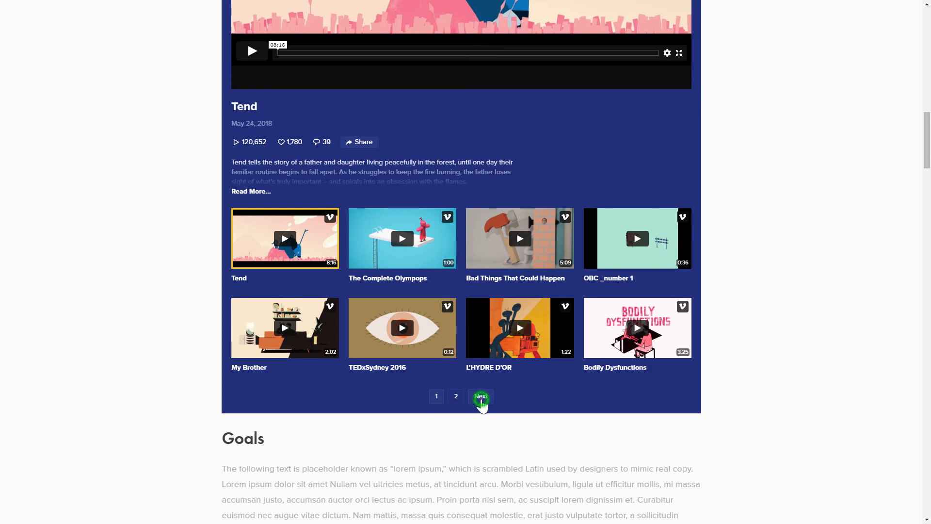
click(251, 191)
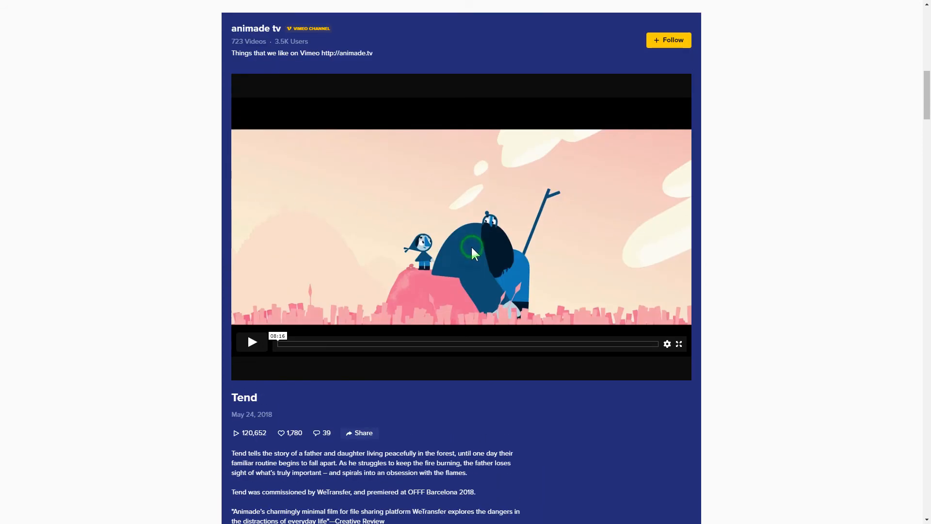
click(252, 342)
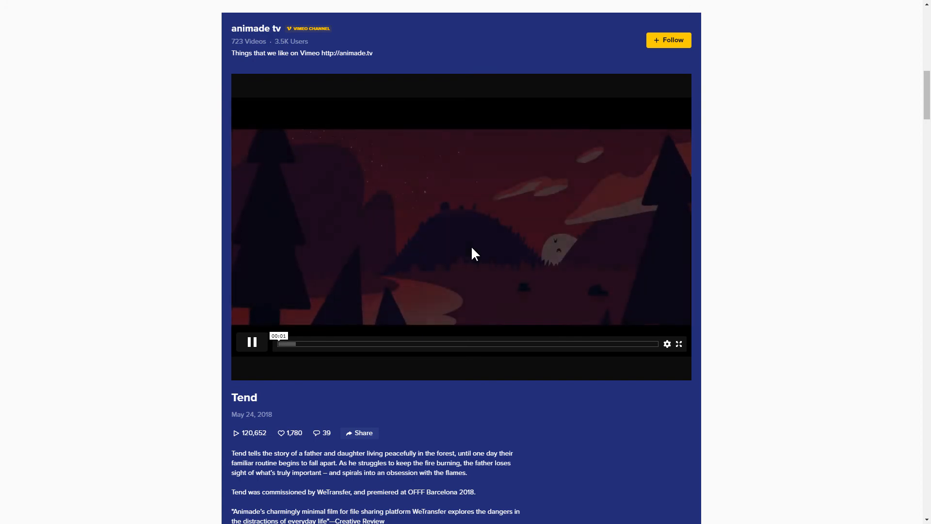